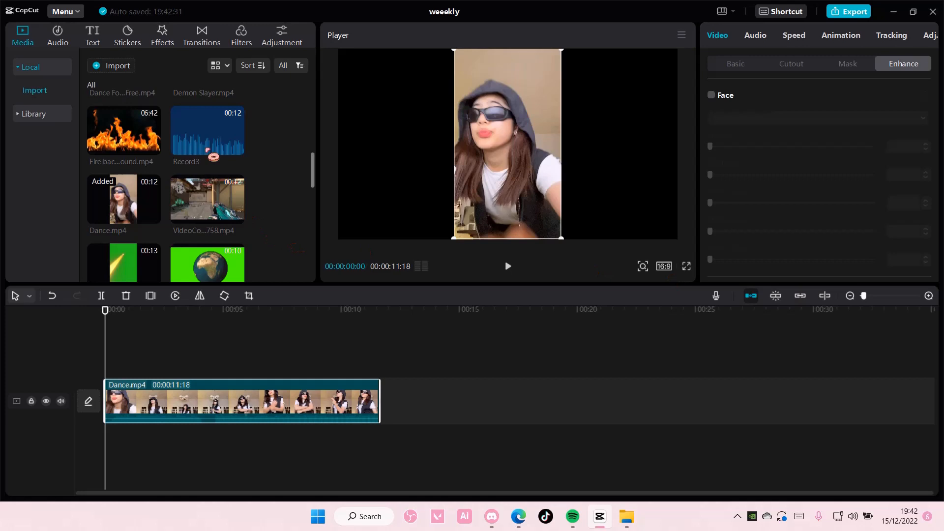
Step: Browse the Trending video effects until Dot silkscreen halftone is in view
{"action": "left_click", "coordinate": [161, 35]}
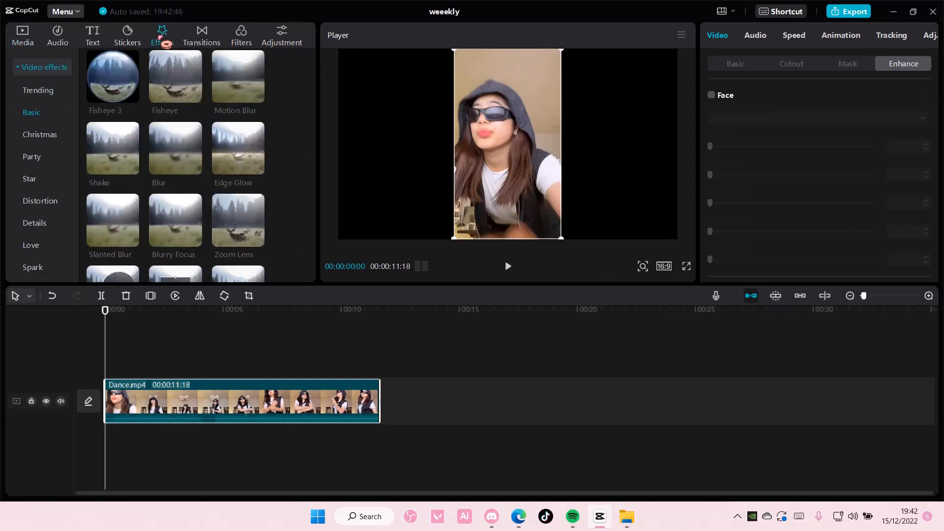
{"action": "left_click", "coordinate": [38, 90]}
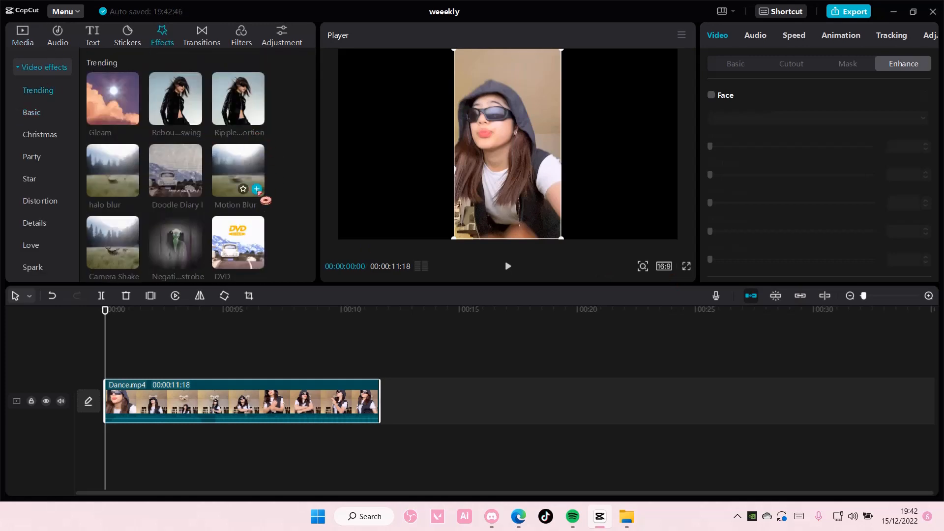
{"action": "scroll", "scroll_direction": "down", "scroll_amount": 3}
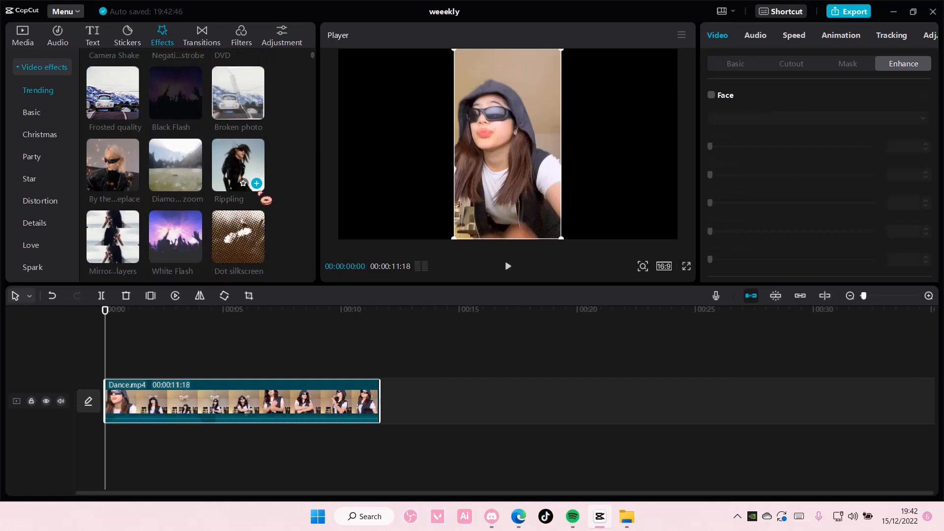
Step: Apply Dot silkscreen across the whole dance clip and set the project ratio to 9:16
{"action": "left_click", "coordinate": [237, 235]}
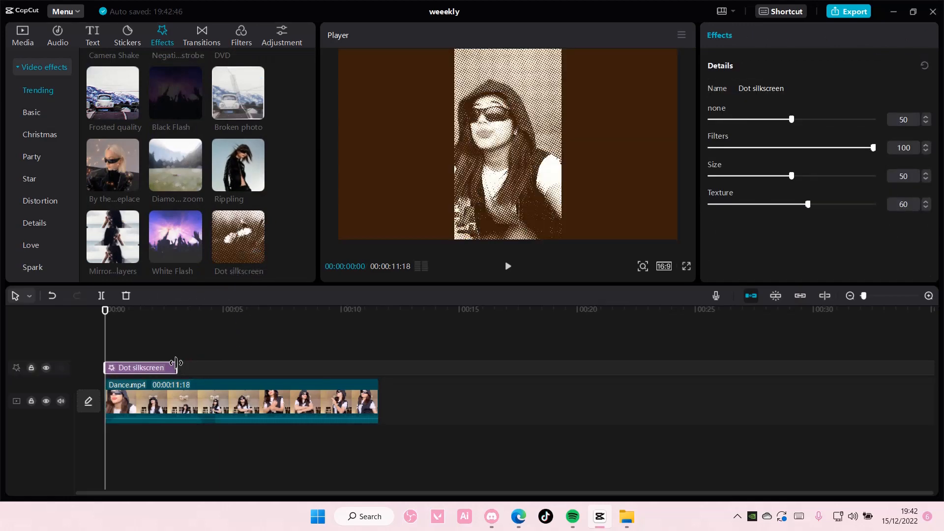
{"action": "left_click_drag", "start_coordinate": [176, 367], "coordinate": [377, 367]}
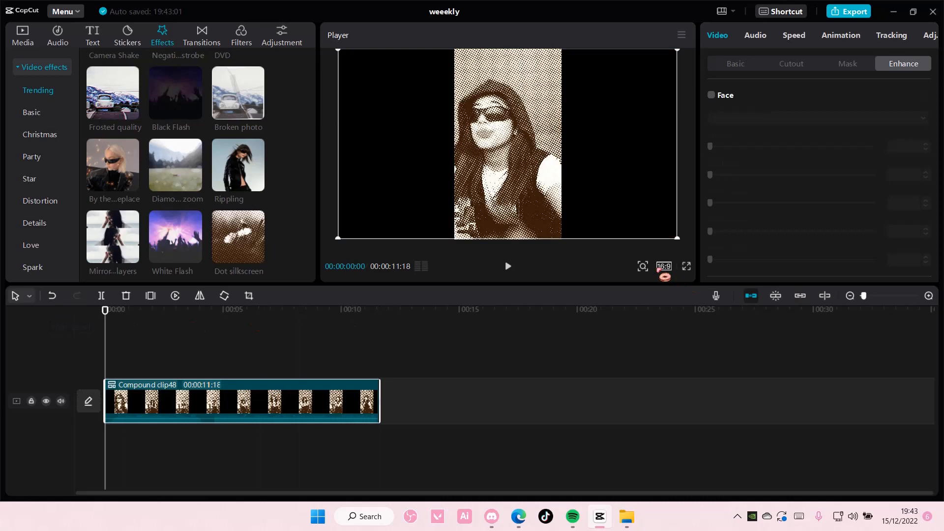
{"action": "left_click", "coordinate": [664, 267]}
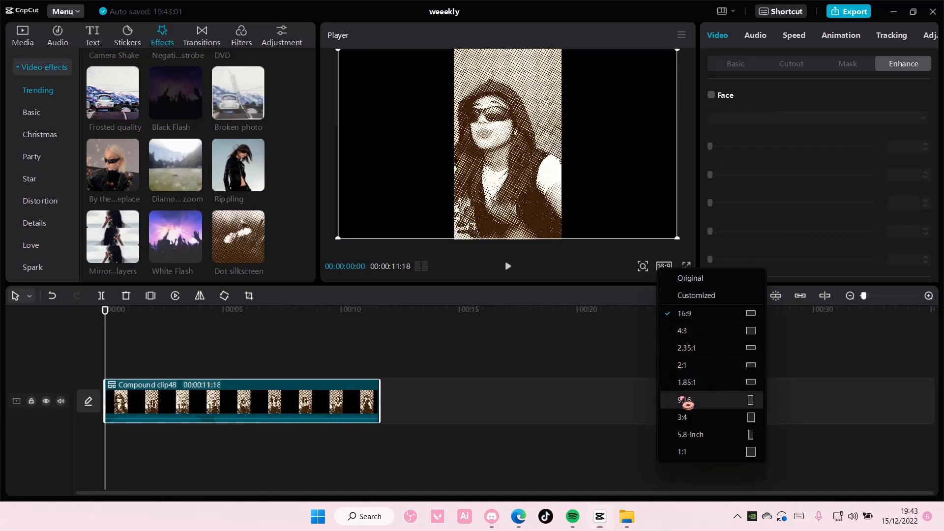
{"action": "left_click", "coordinate": [684, 400]}
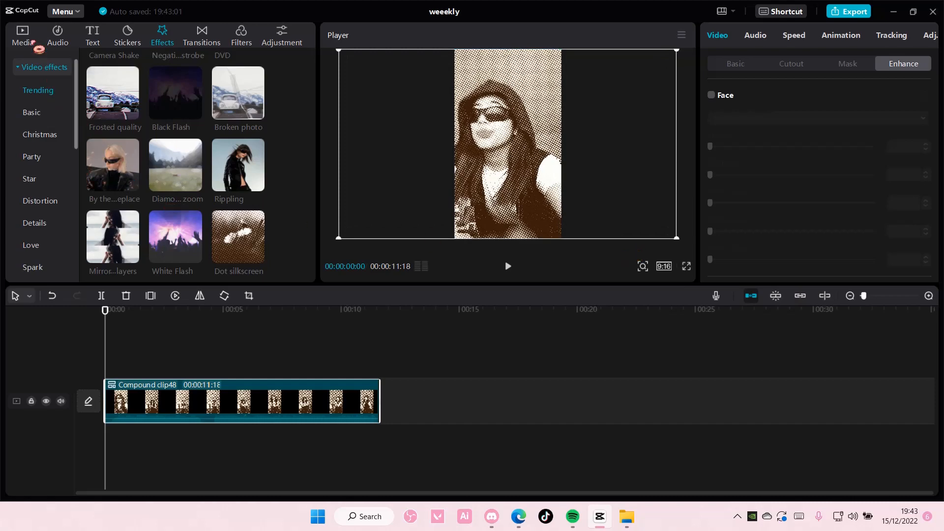
Step: Add the pink PNG from Media above the dance clip and extend it to the clip's length
{"action": "left_click", "coordinate": [23, 35]}
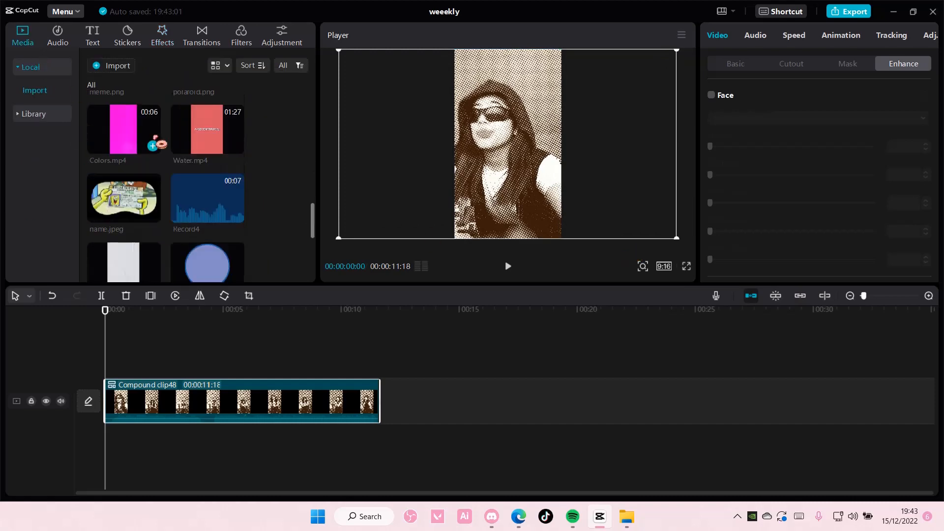
{"action": "scroll", "scroll_direction": "down", "scroll_amount": 3}
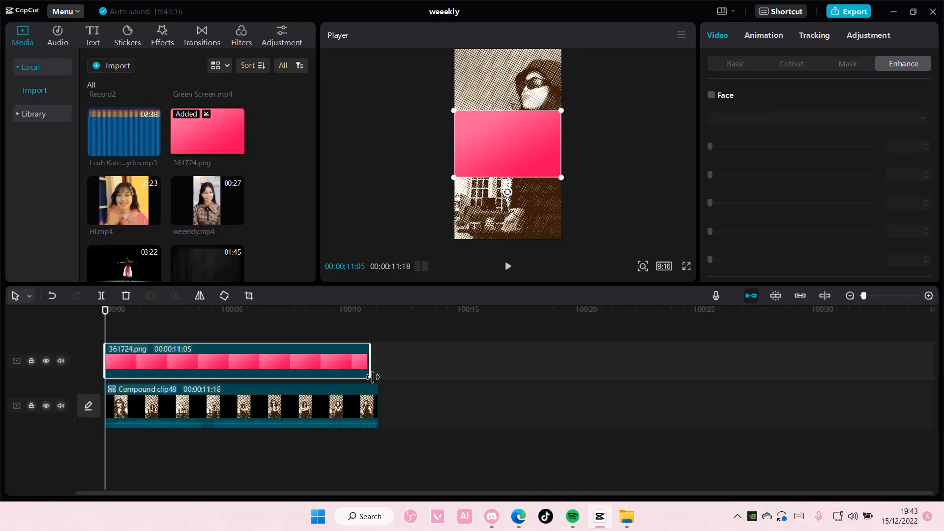
{"action": "left_click_drag", "start_coordinate": [371, 361], "coordinate": [380, 361]}
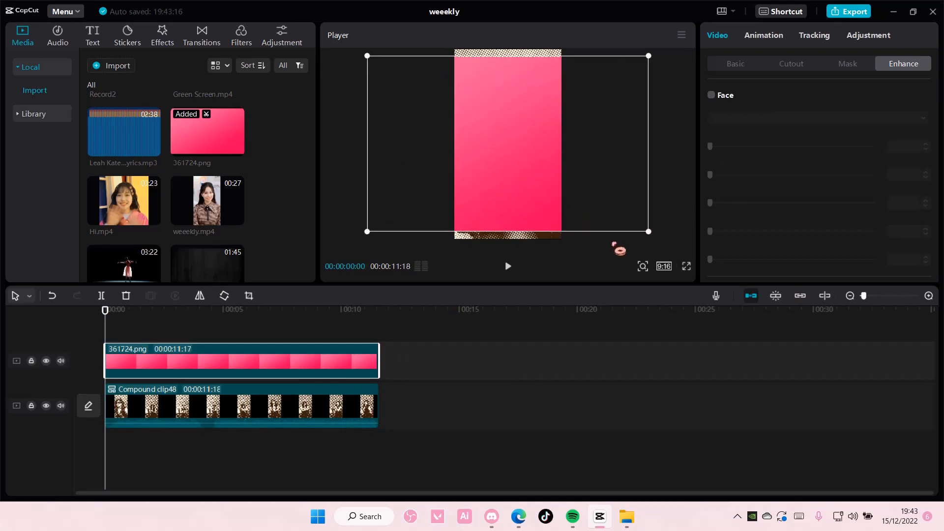
{"action": "left_click", "coordinate": [820, 232]}
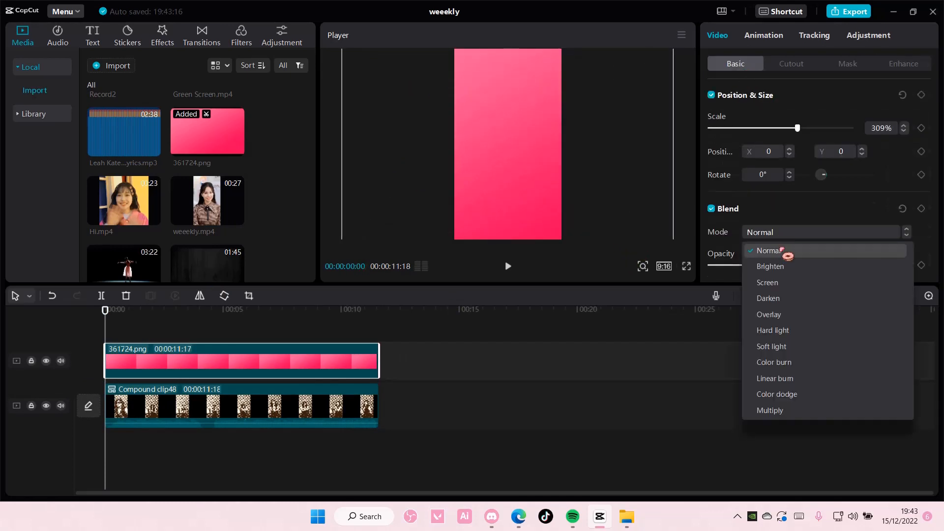
Step: Set the pink overlay to Screen blend, then compare several other blend modes on the dancer
{"action": "left_click", "coordinate": [767, 282]}
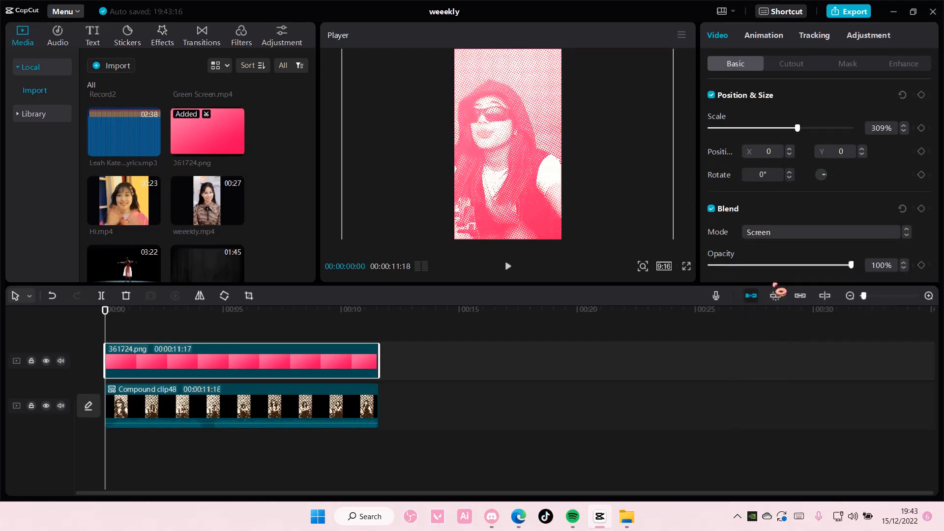
{"action": "left_click", "coordinate": [821, 232]}
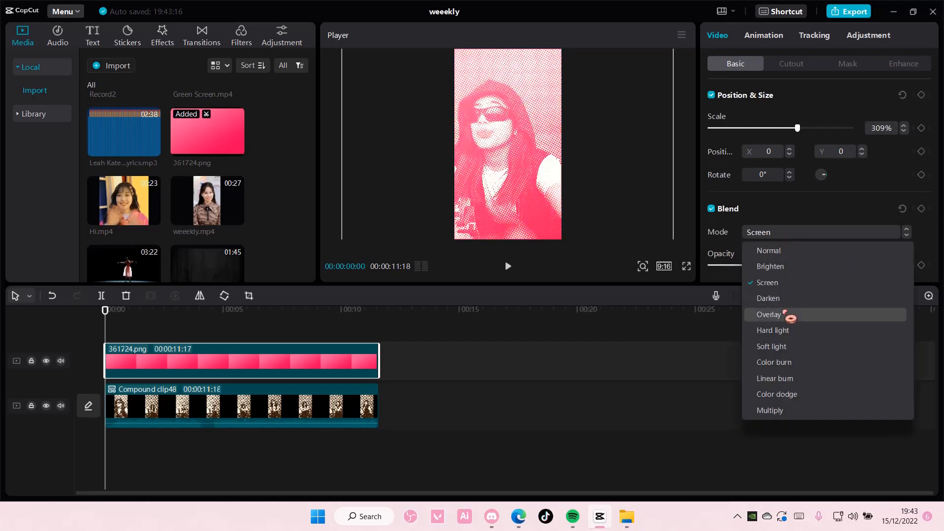
{"action": "left_click", "coordinate": [768, 297]}
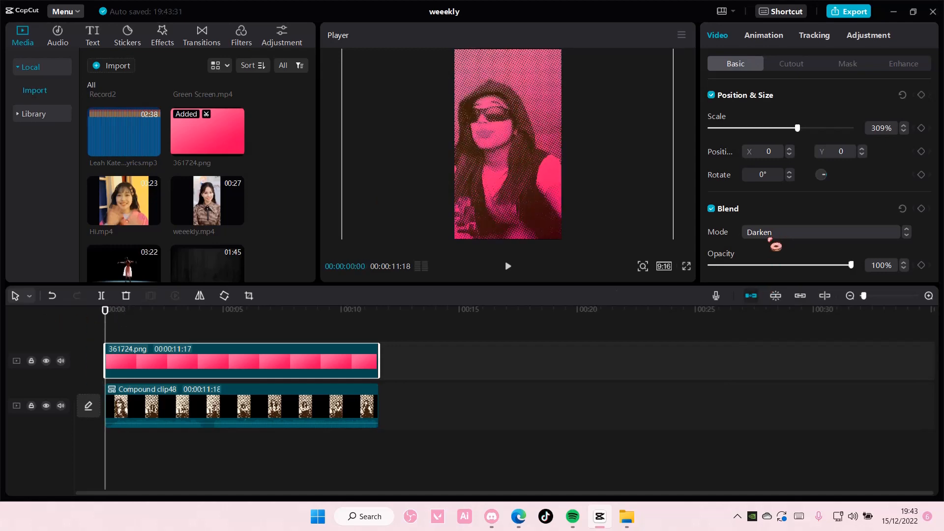
{"action": "left_click", "coordinate": [820, 232]}
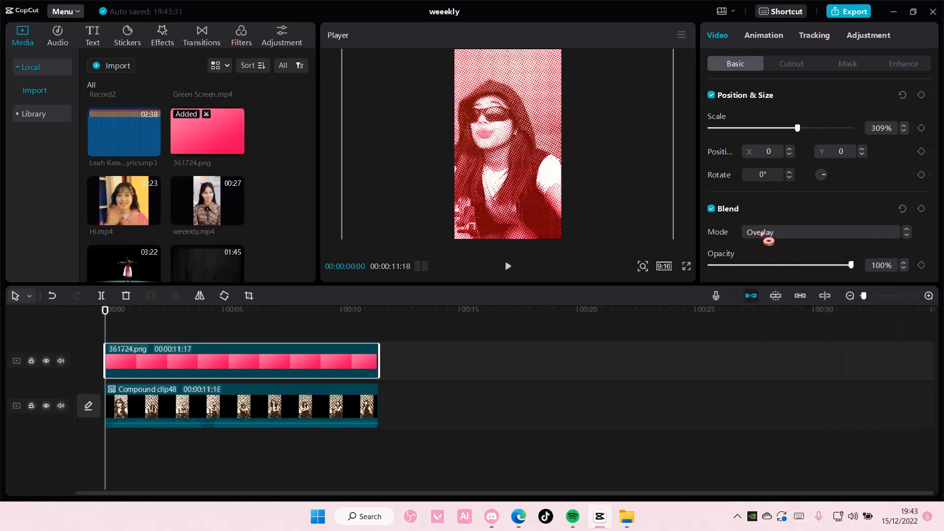
{"action": "left_click", "coordinate": [819, 232]}
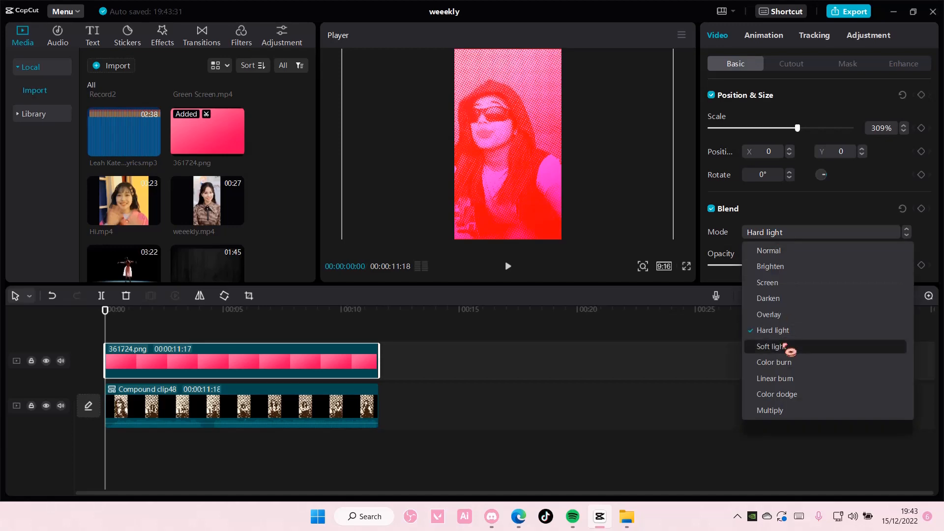
{"action": "left_click", "coordinate": [774, 362]}
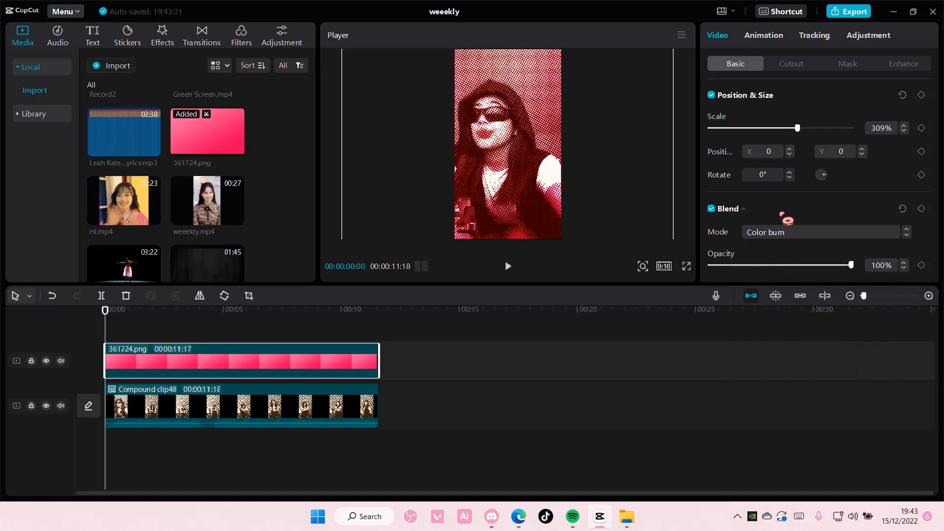
Step: Try burn, dodge and multiply-style blends, settle back on Screen, and start playback
{"action": "left_click", "coordinate": [819, 232]}
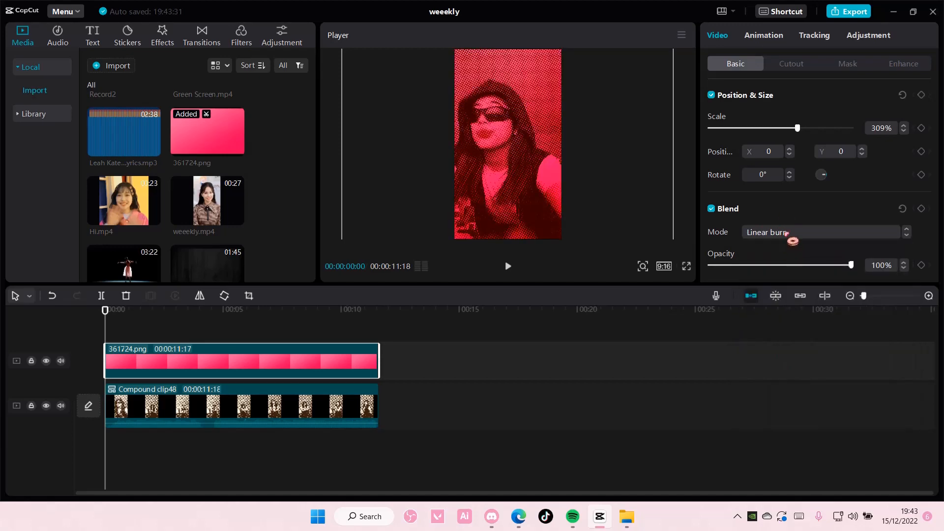
{"action": "left_click", "coordinate": [819, 232]}
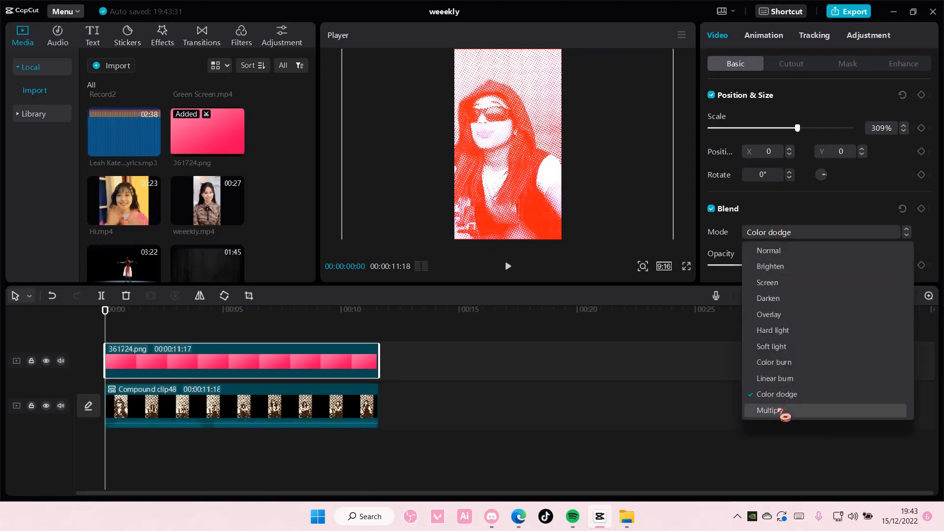
{"action": "left_click", "coordinate": [769, 410]}
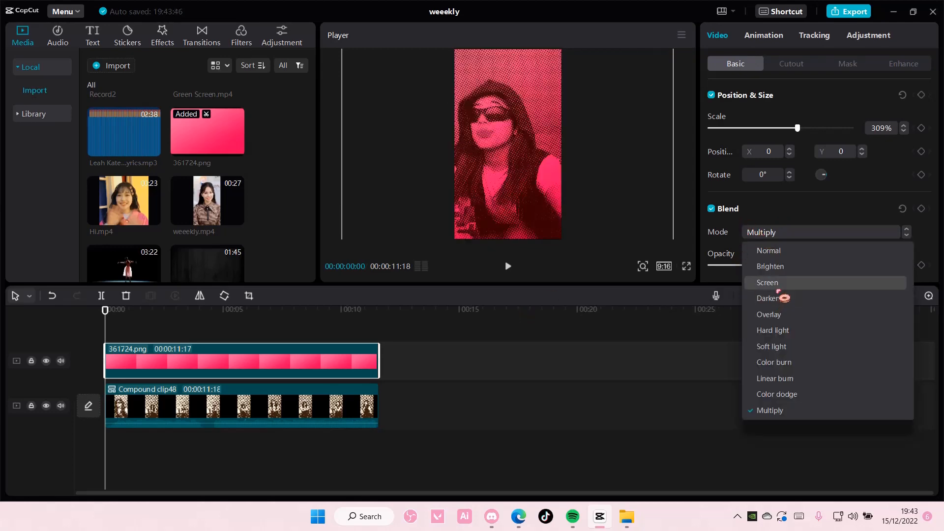
{"action": "left_click", "coordinate": [766, 282]}
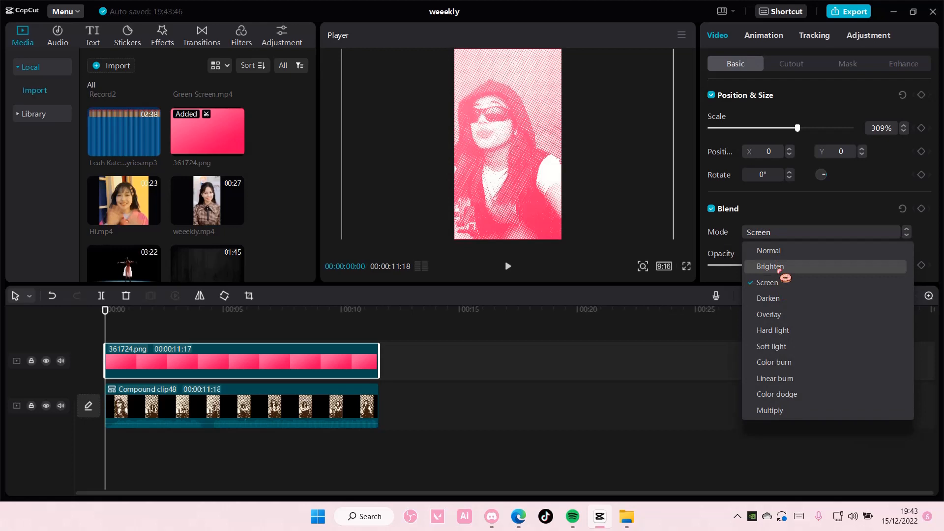
{"action": "left_click", "coordinate": [767, 282]}
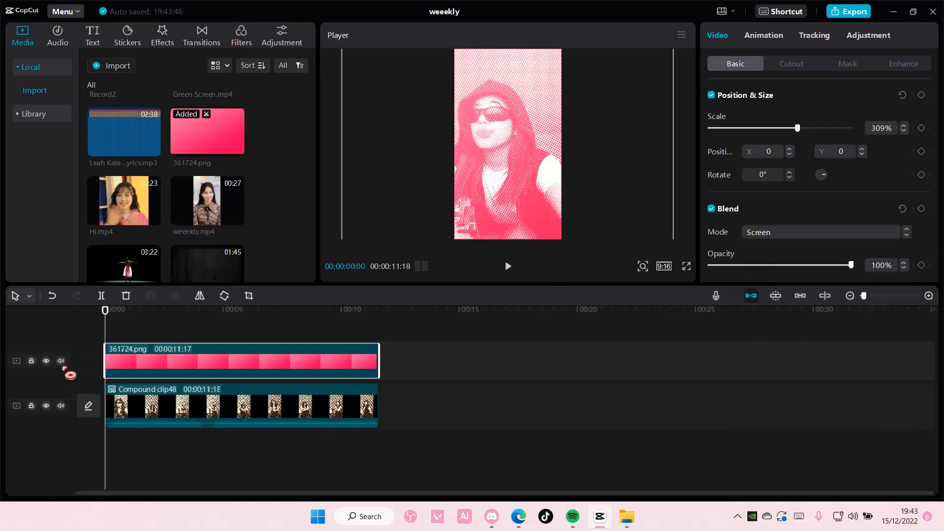
{"action": "left_click", "coordinate": [59, 361]}
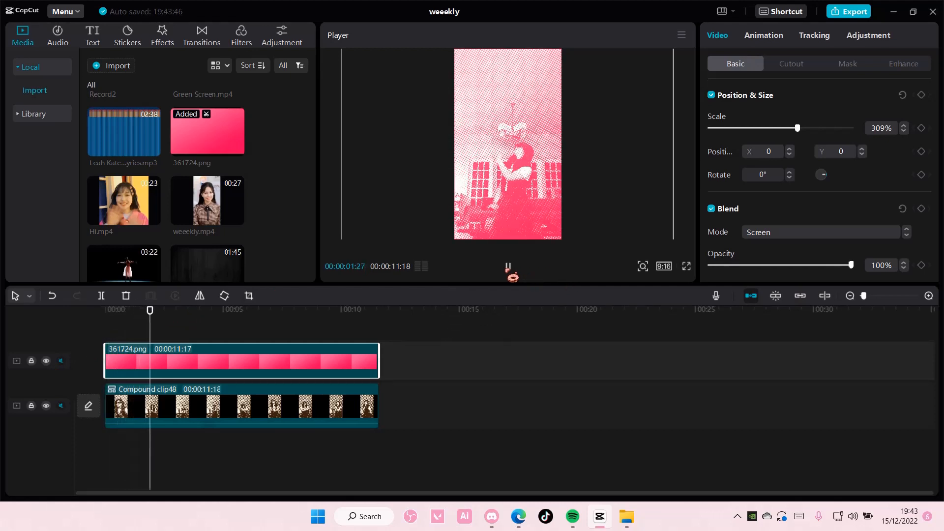
Step: Play the pink-tinted halftone dance video through to check the result
{"action": "left_click", "coordinate": [685, 267]}
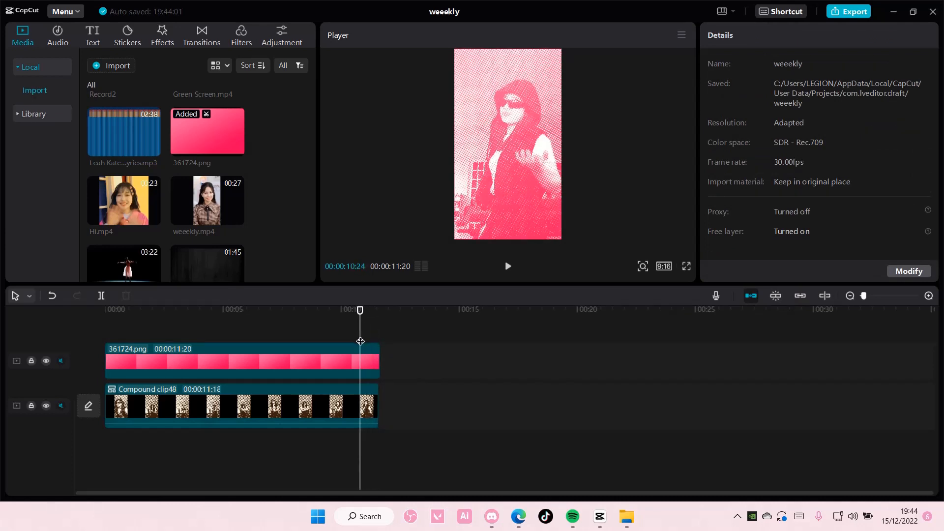
{"action": "mouse_move", "coordinate": [745, 384]}
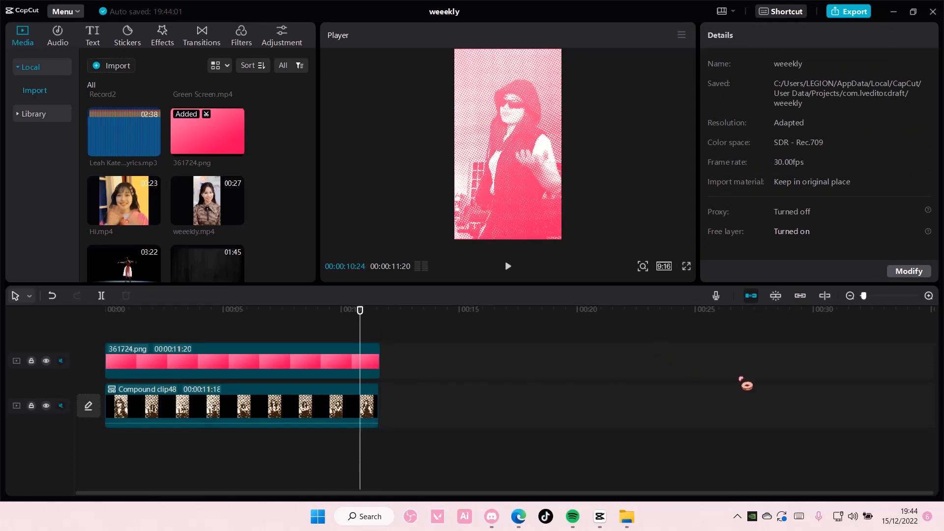